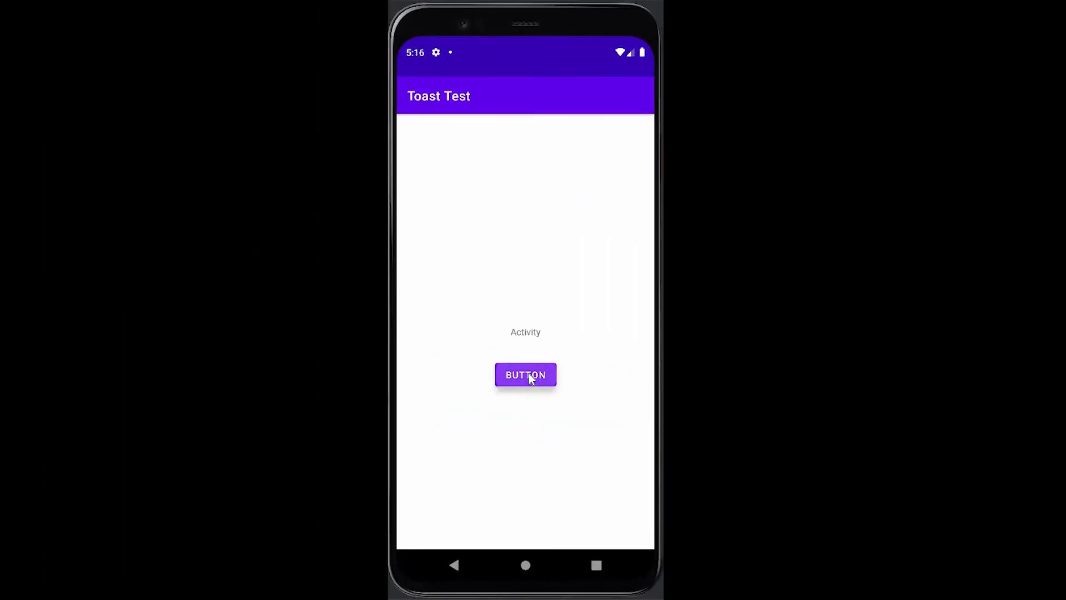
Assign Toast.makeText to 'Toast toast', removing .show() and R.style.CustToast
left_click(525, 375)
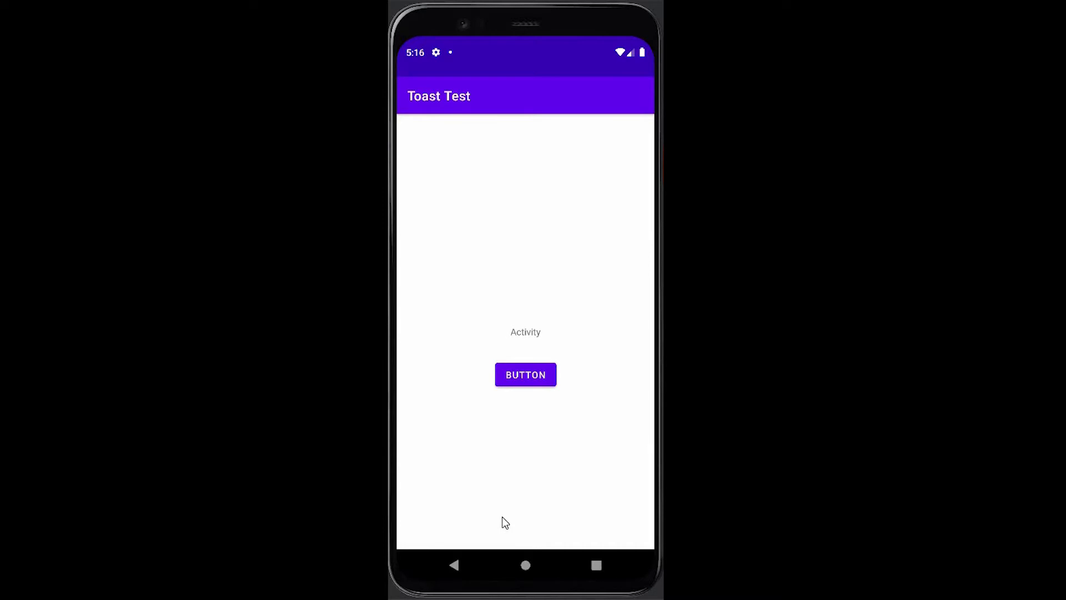
mouse_move(459, 542)
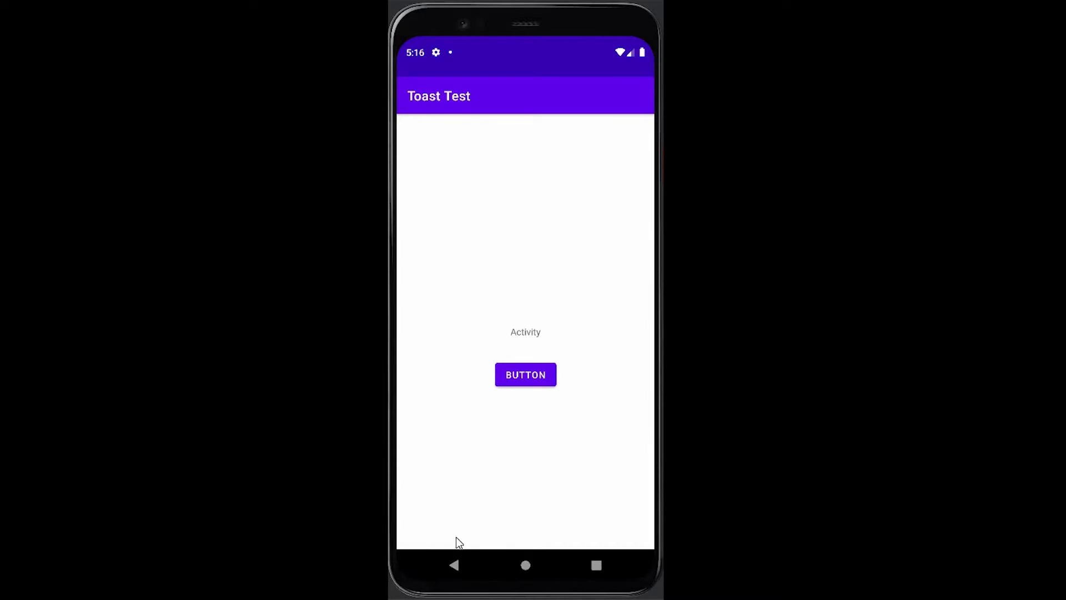
mouse_move(462, 545)
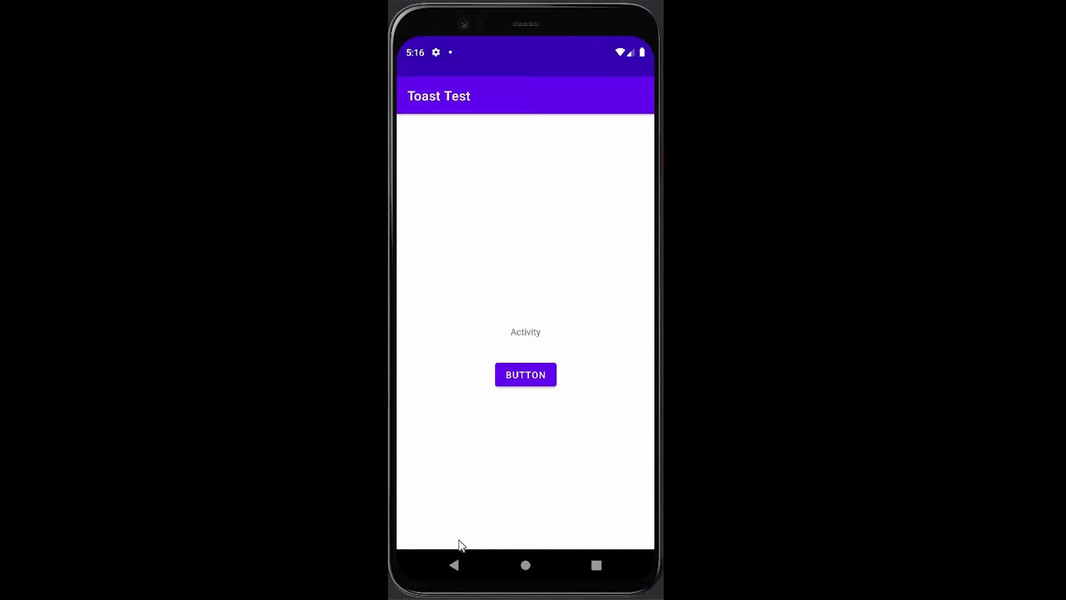
mouse_move(455, 343)
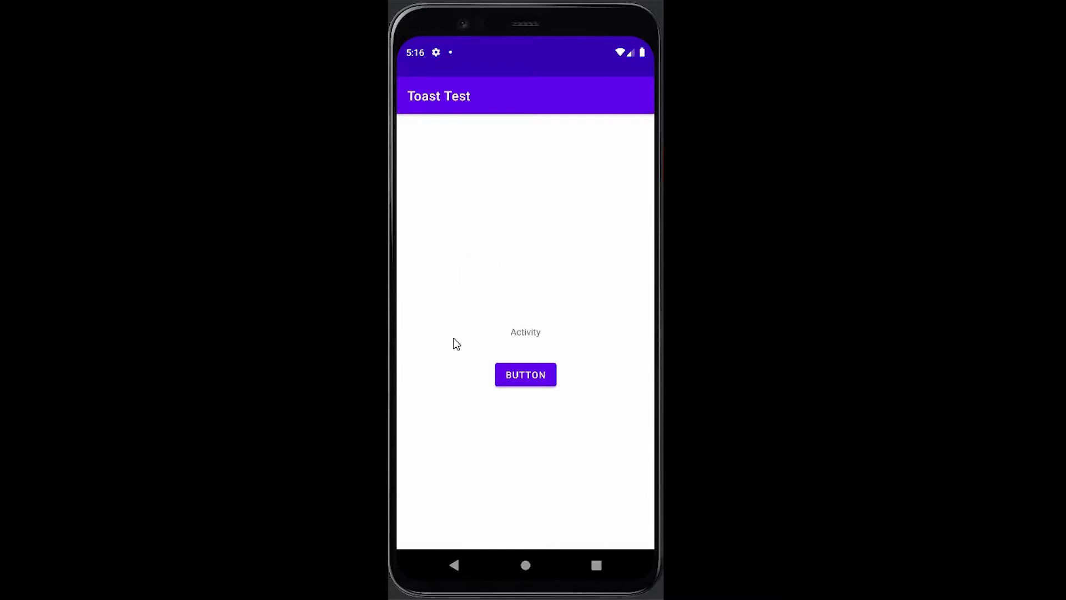
mouse_move(479, 235)
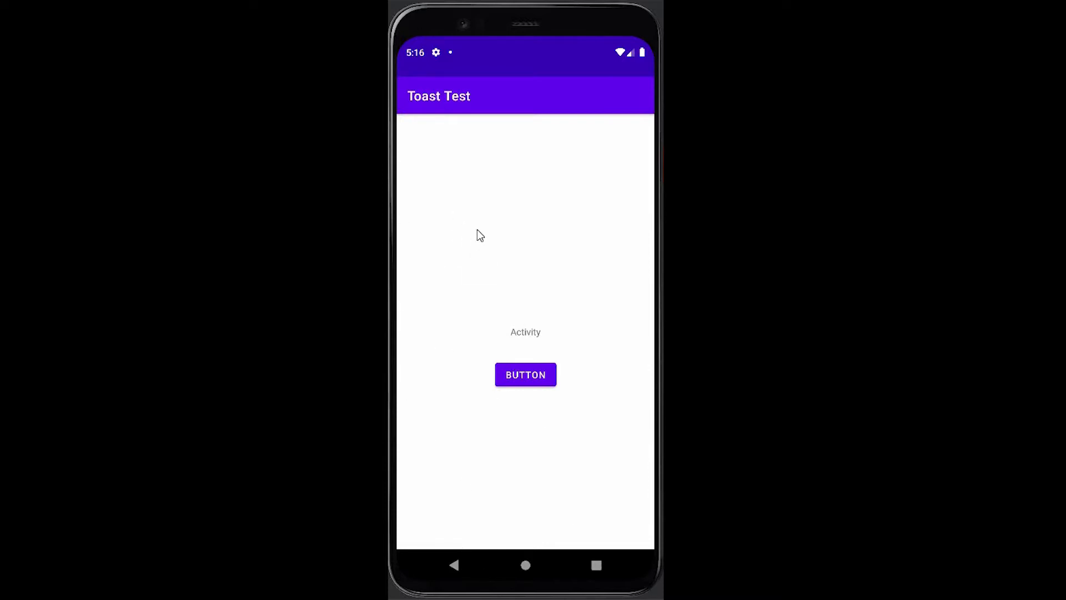
mouse_move(425, 316)
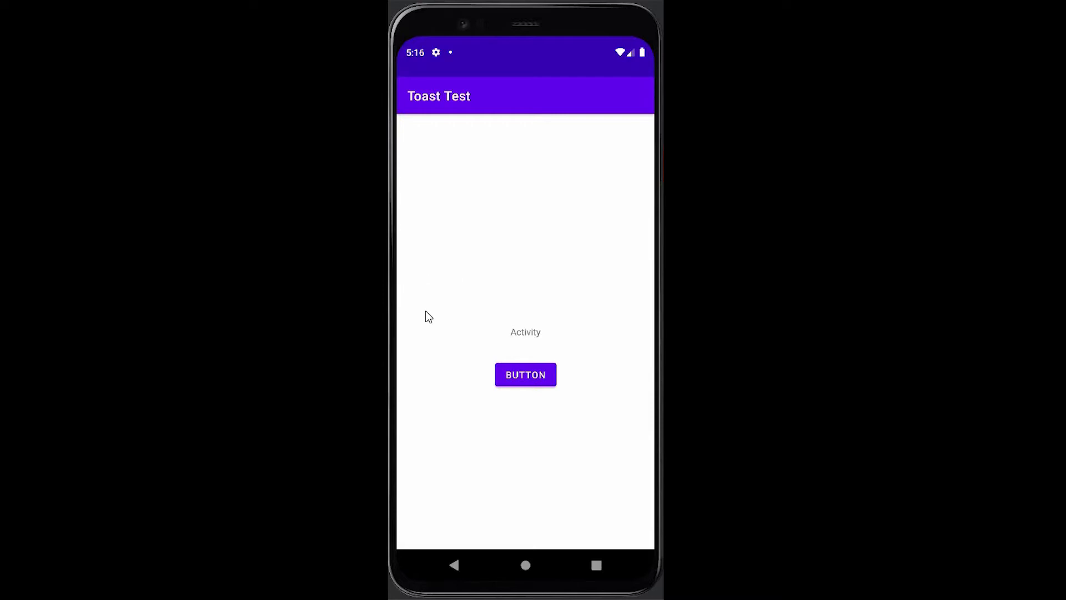
mouse_move(432, 353)
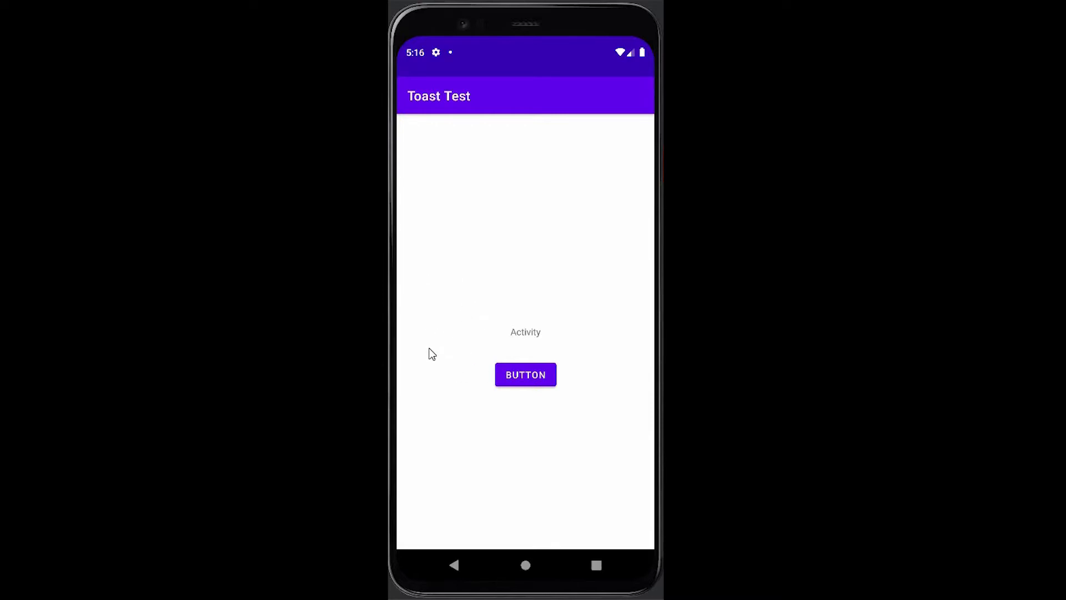
mouse_move(454, 339)
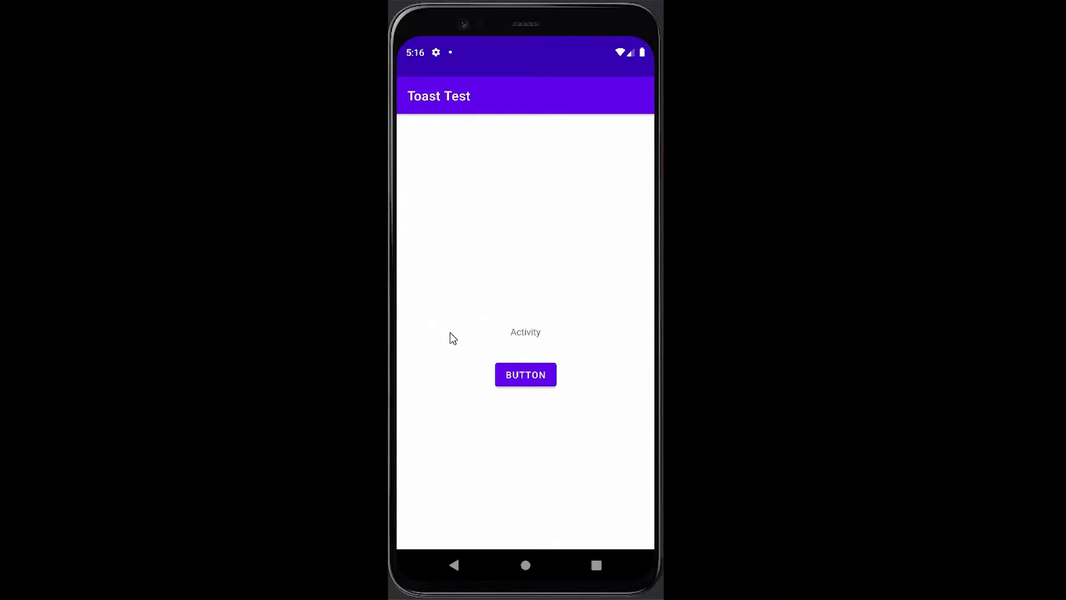
mouse_move(441, 311)
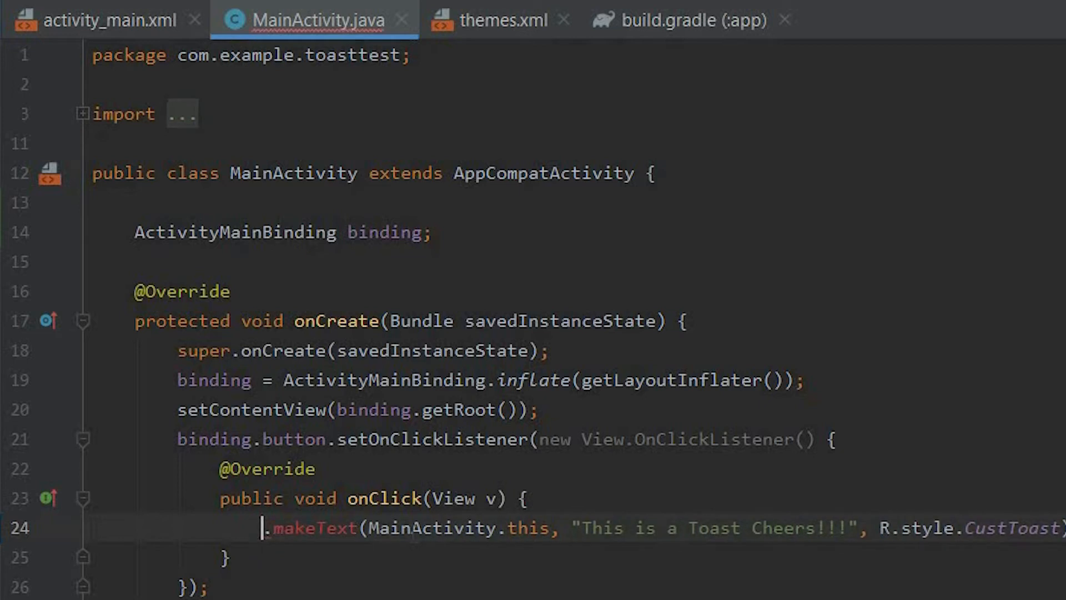
type("Toast T")
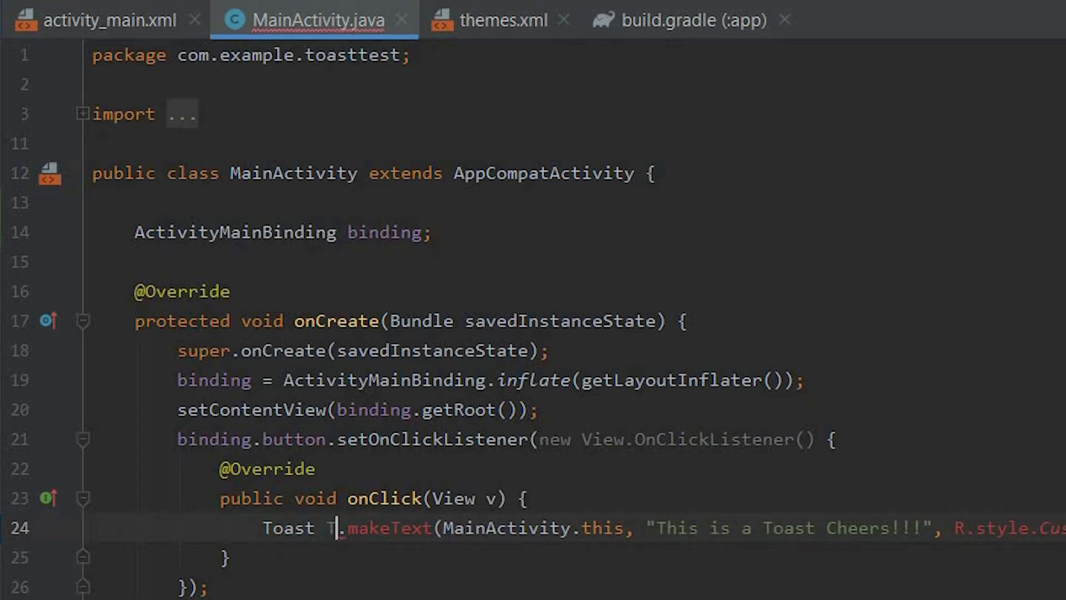
type("oast")
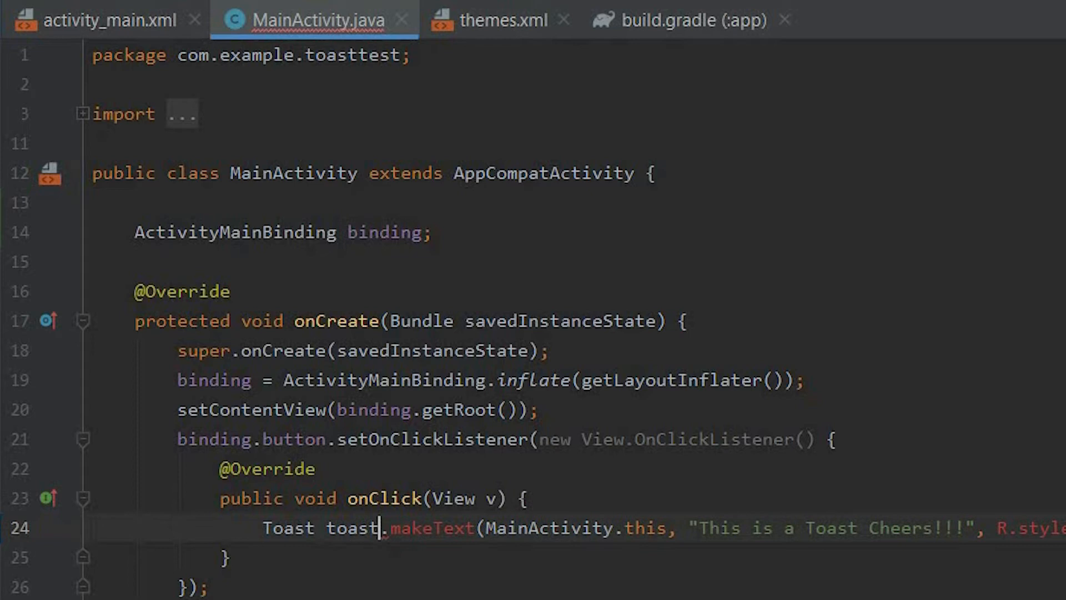
type("=")
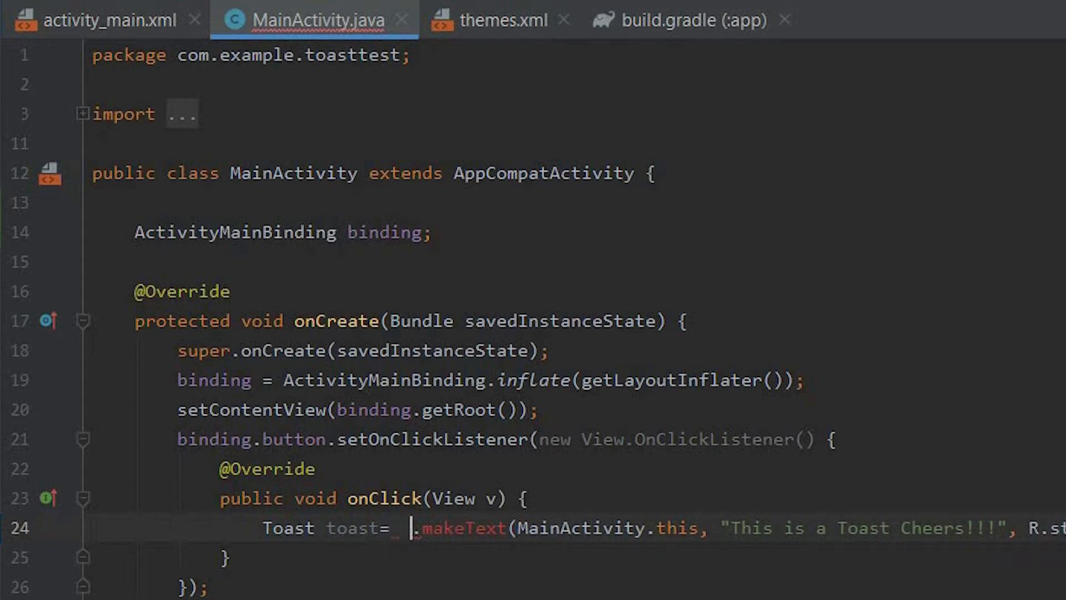
type("Toast).show();")
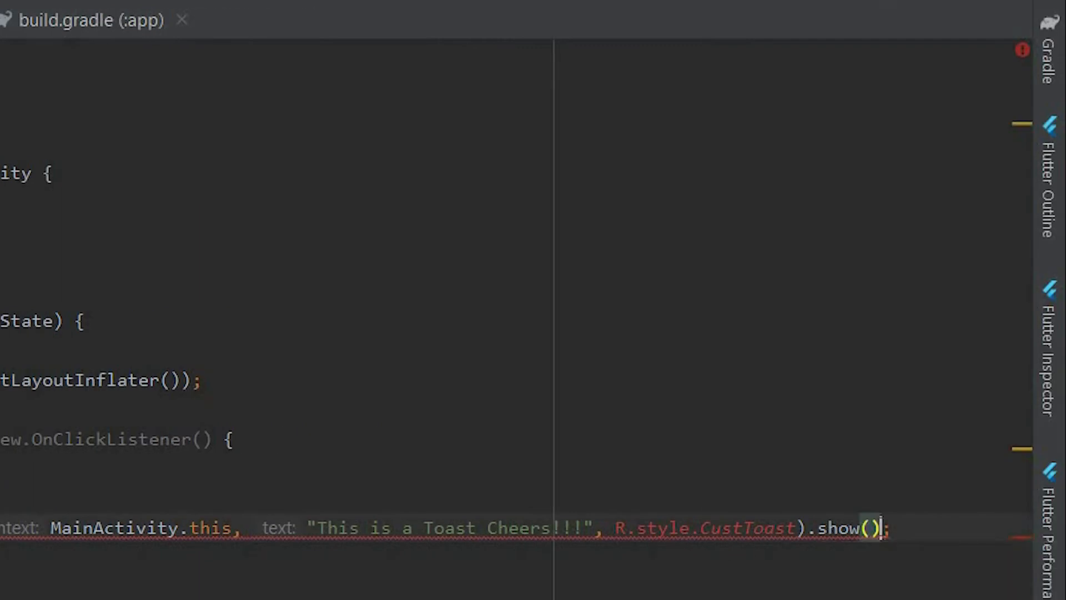
key("BackSpace")
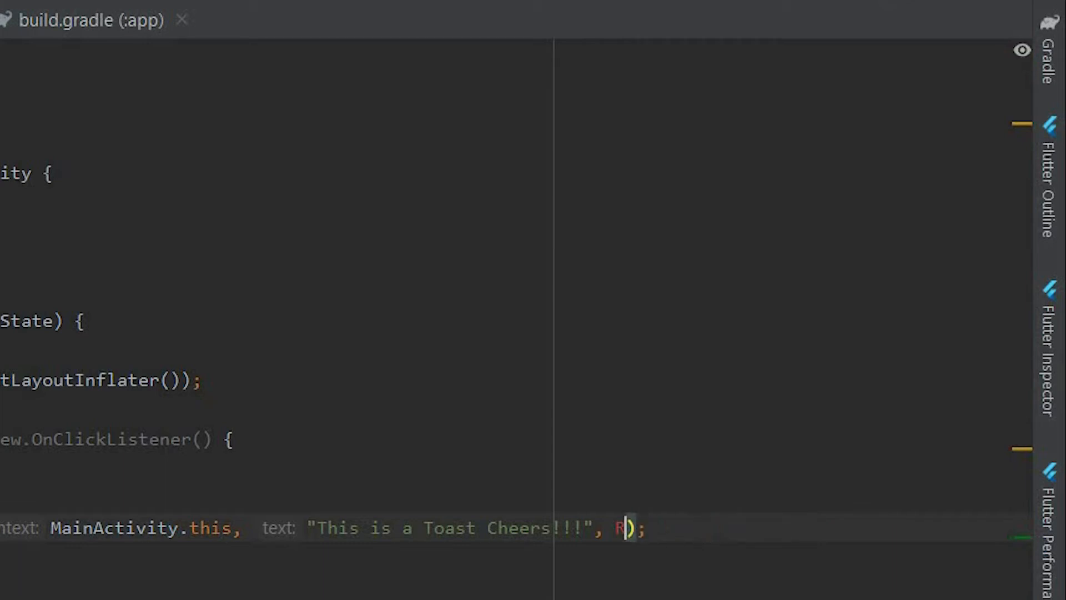
type("oast.")
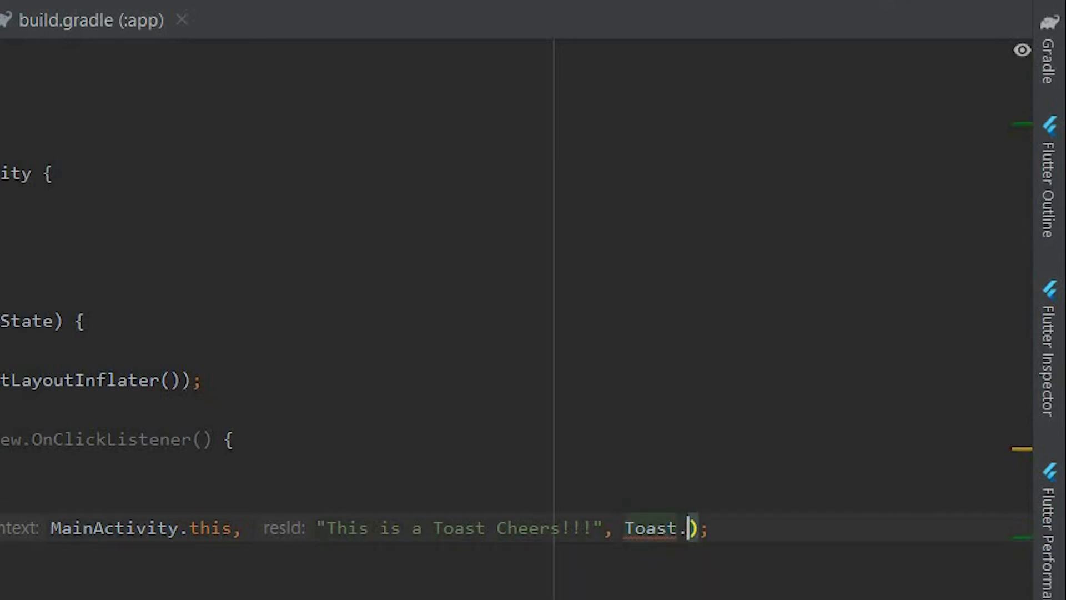
type("L")
type("t")
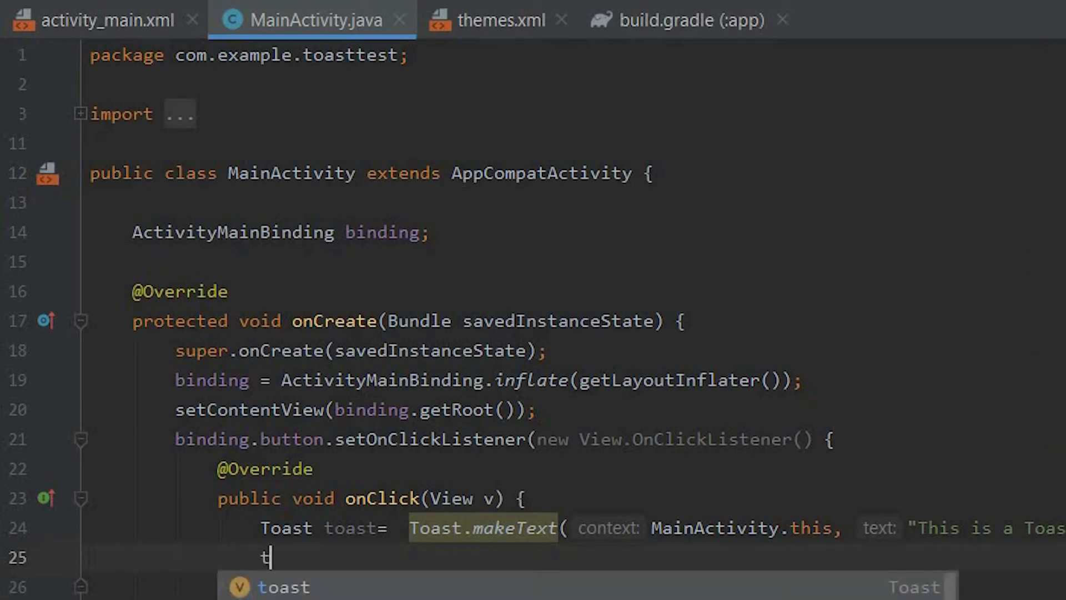
Write toast.setGravity(Gravity.CENTER_VERTICAL | Gravity.START, 90, 0) using the parameter hints
type("oast")
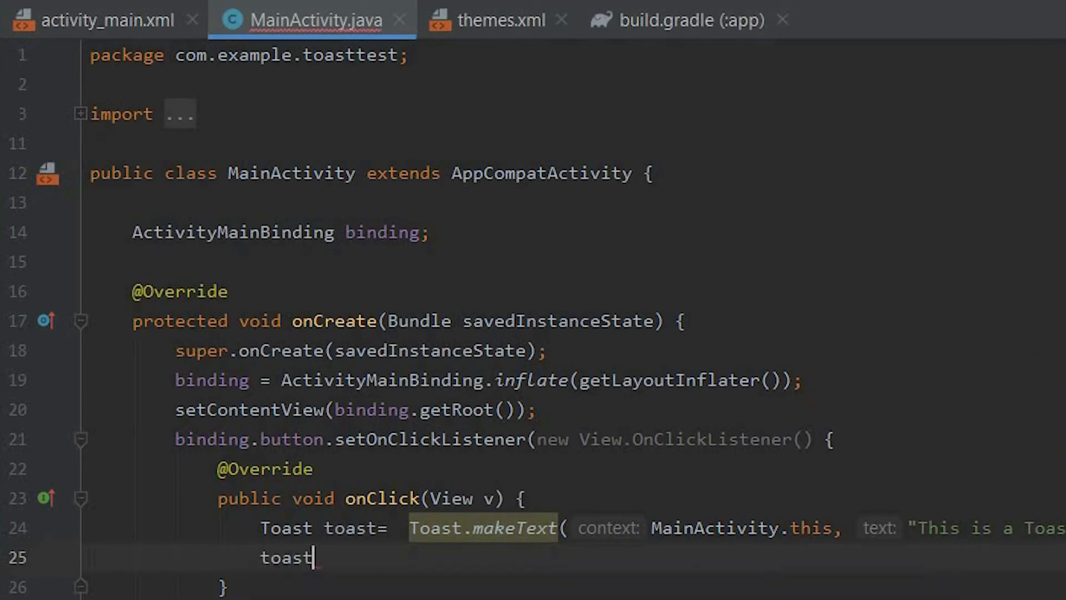
type(".setGravity();")
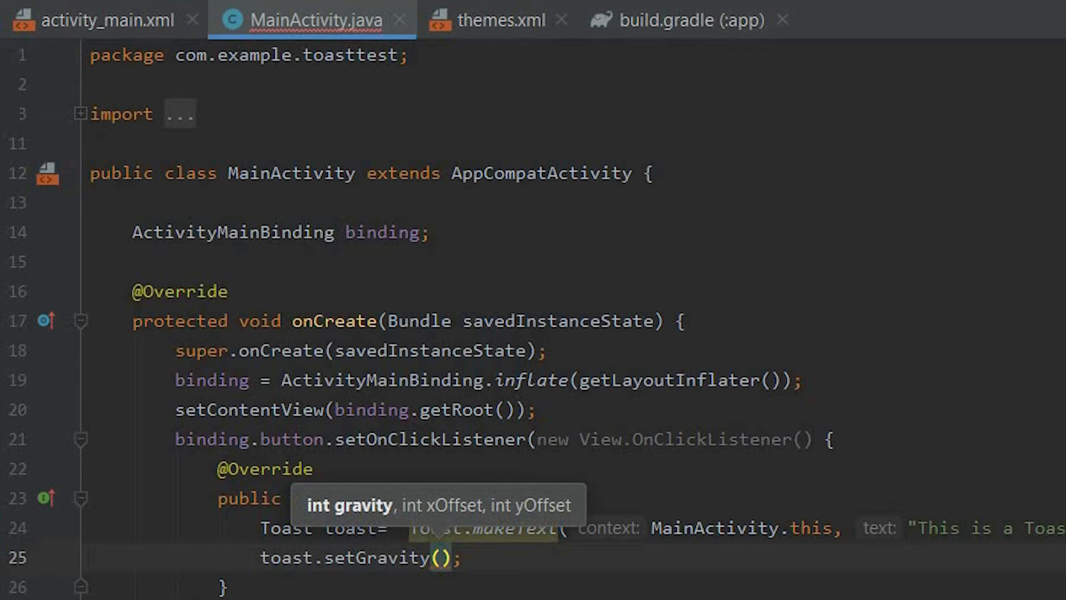
type("Gravity")
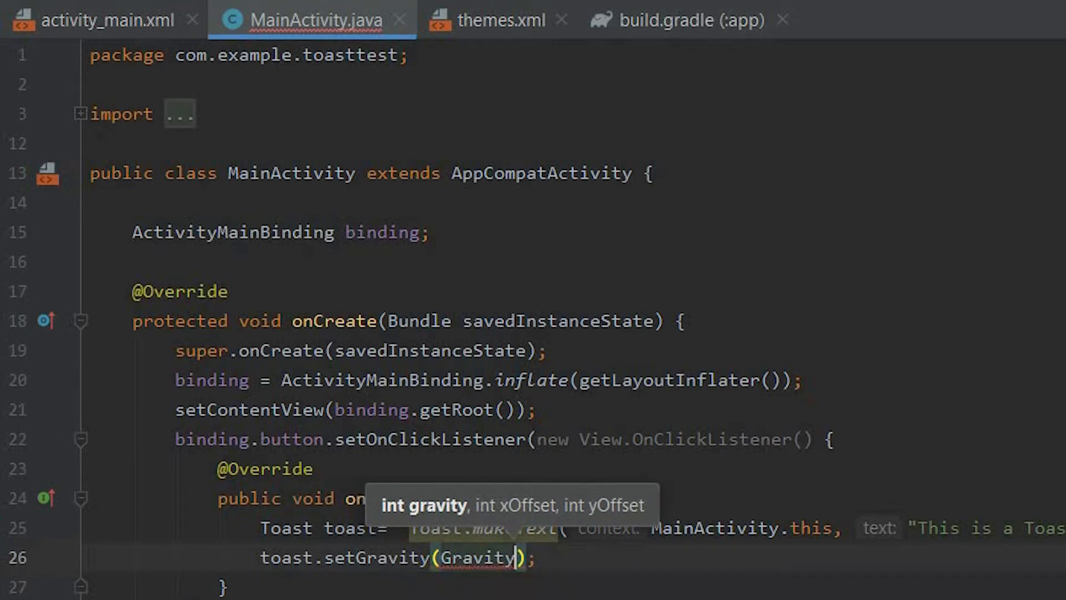
type(".CENTER_VERTICAL |")
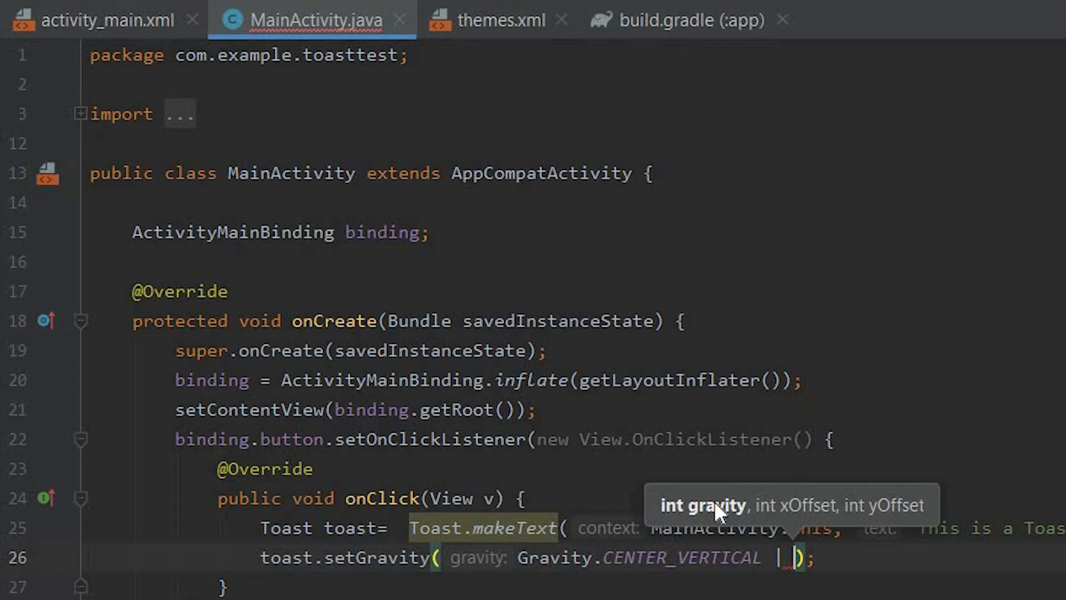
mouse_move(760, 520)
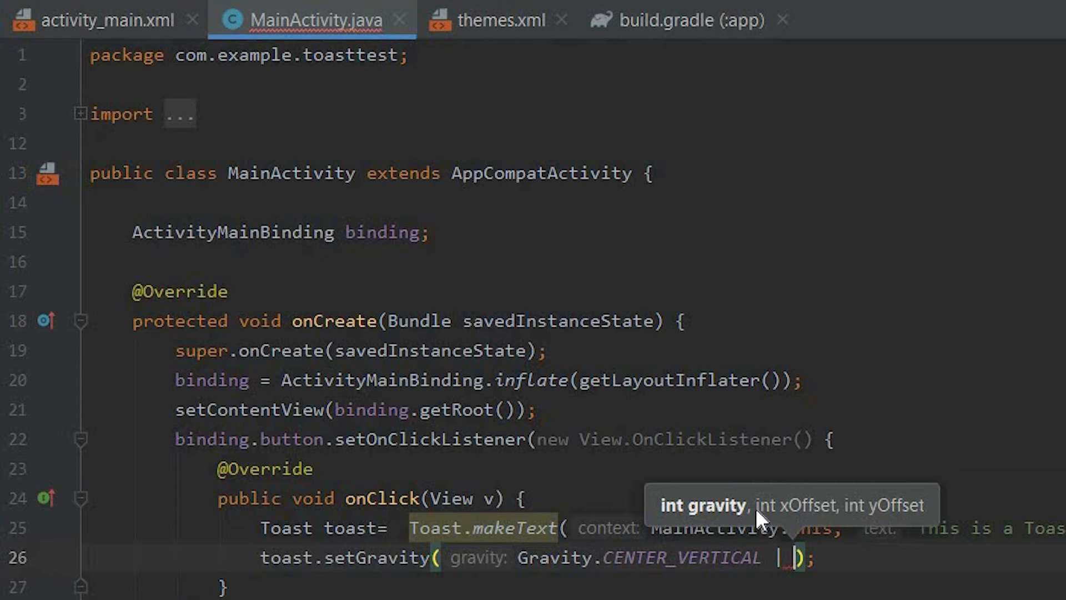
mouse_move(918, 510)
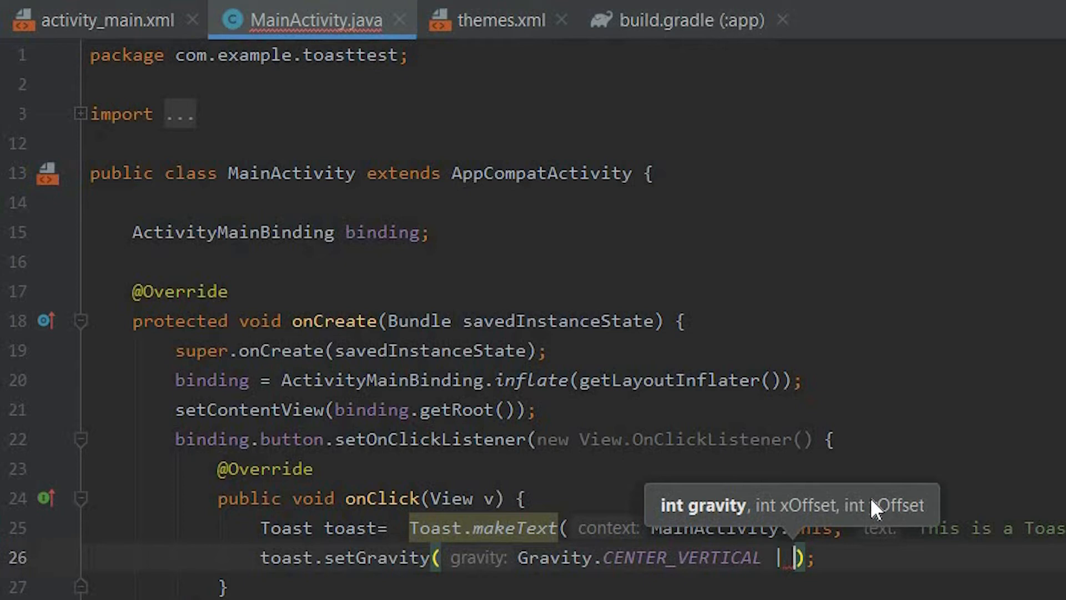
type("Gravity.START")
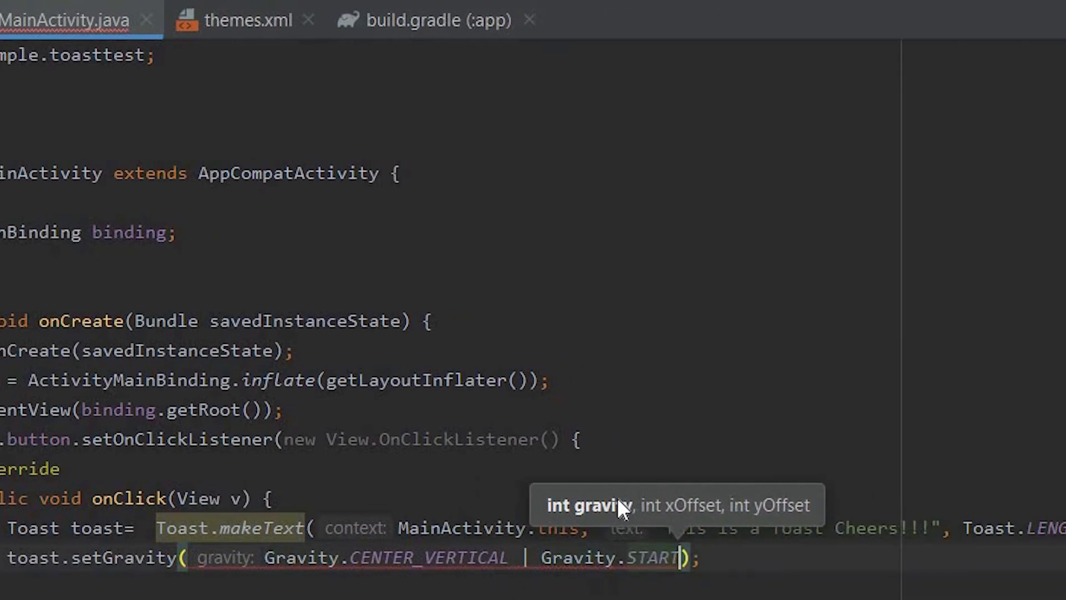
type(",")
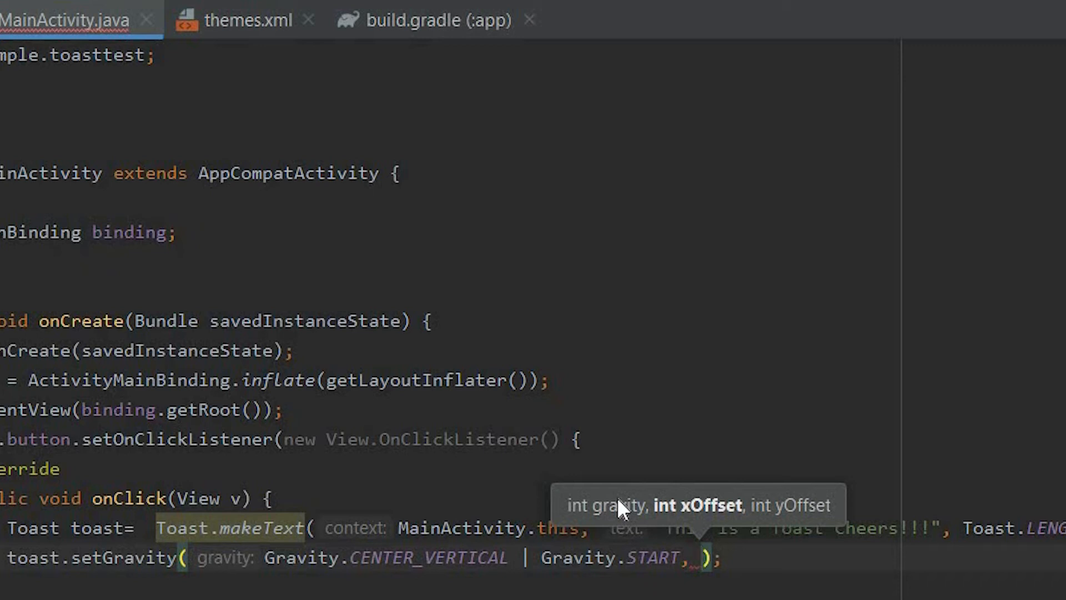
type("90")
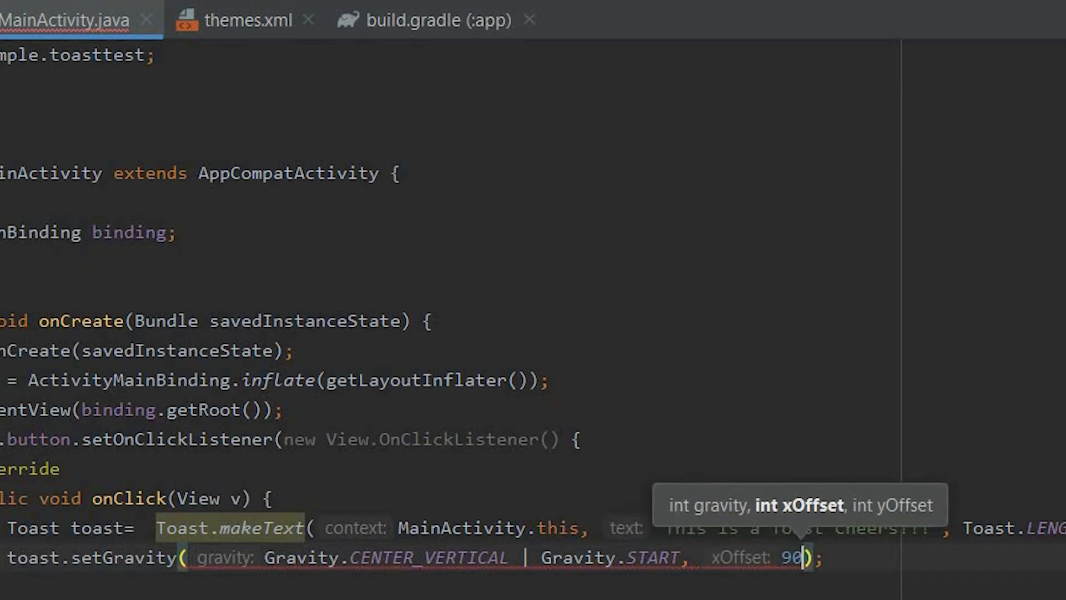
type("s")
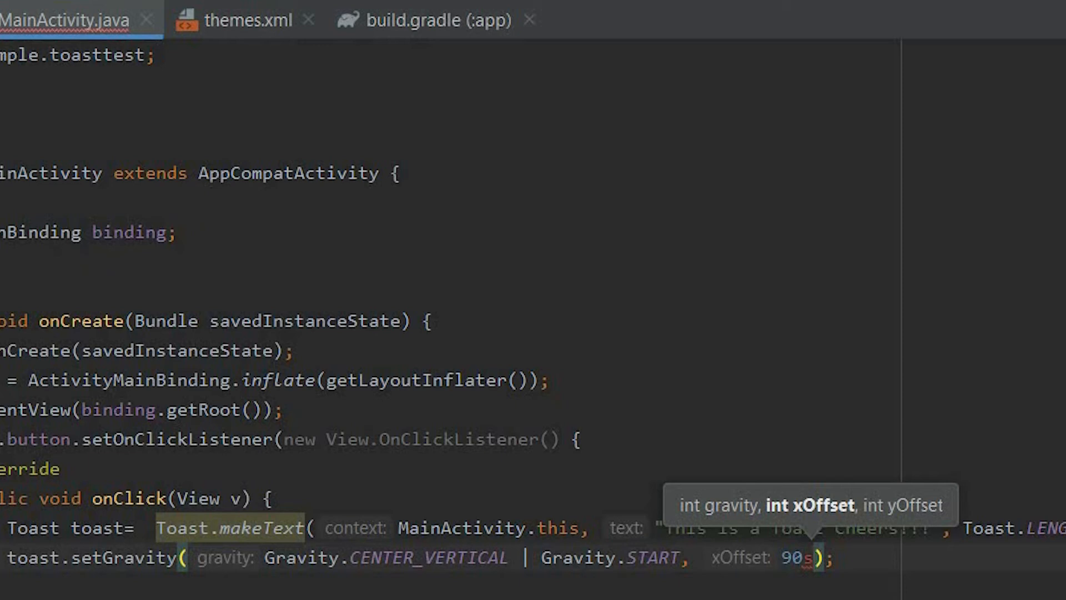
type(", 0")
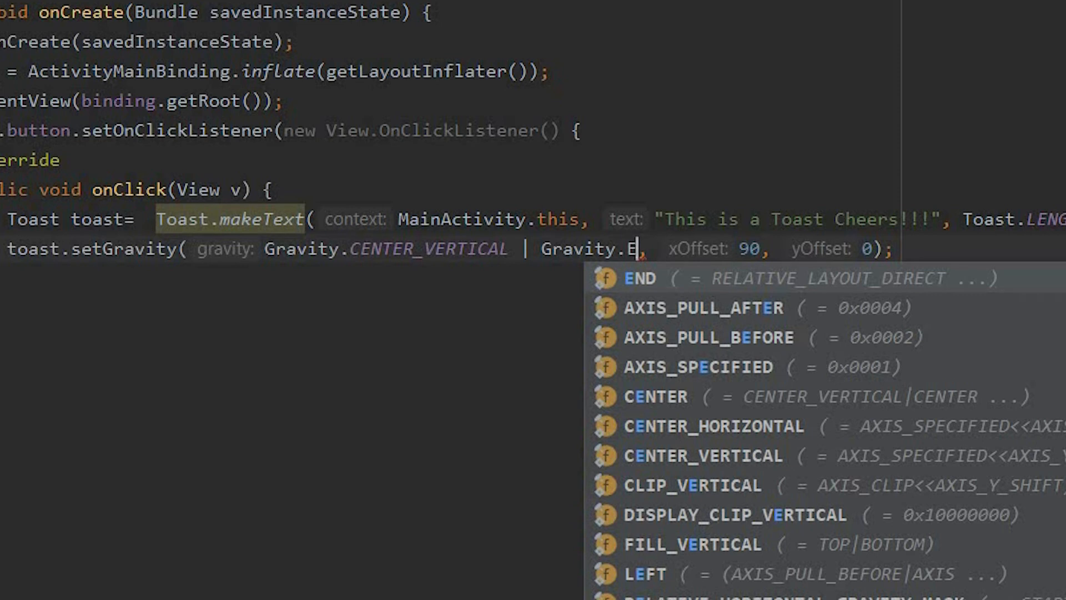
Choose Gravity.START from autocomplete and add toast.show() on the next line
type("S")
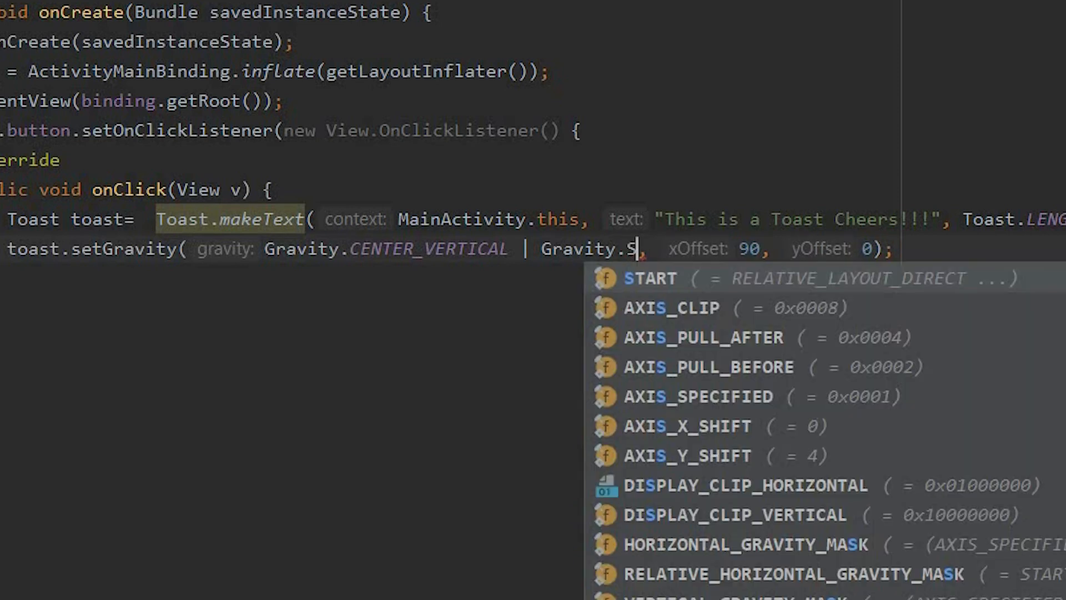
left_click(648, 278)
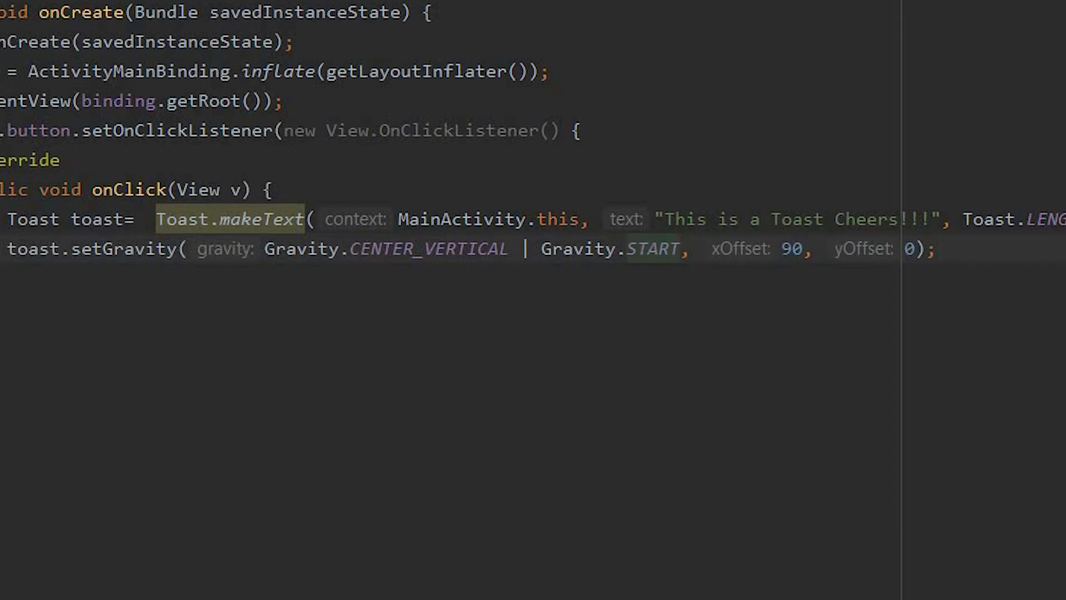
type("to")
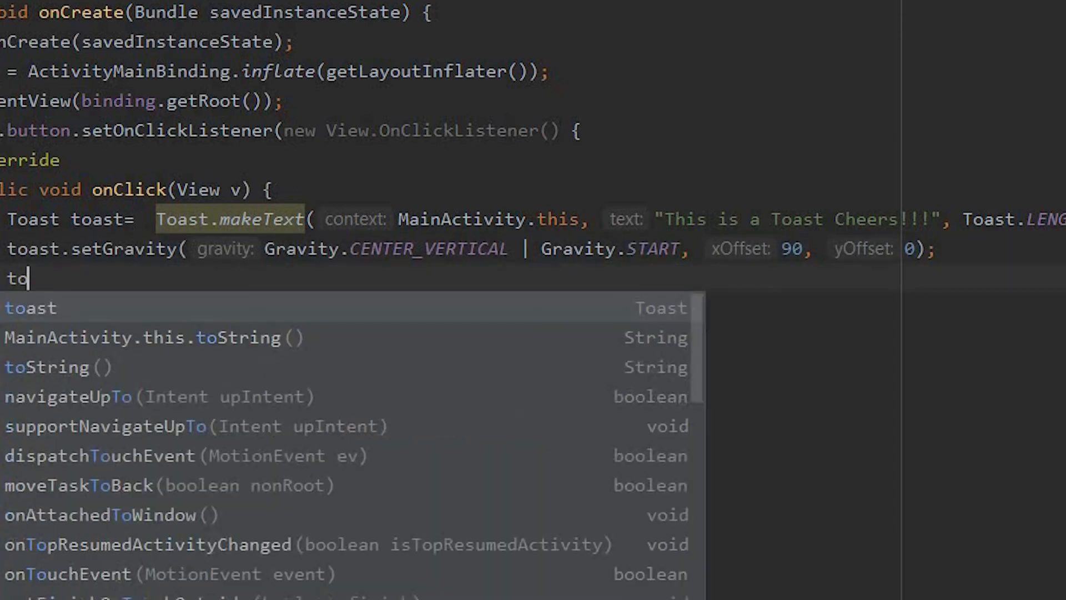
type("ast.s")
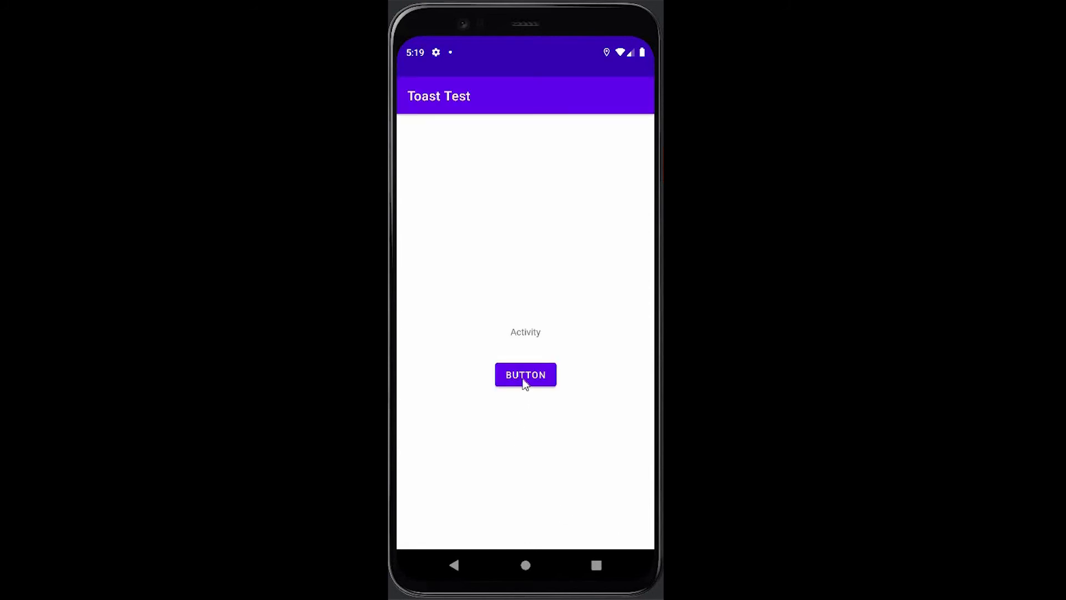
mouse_move(607, 435)
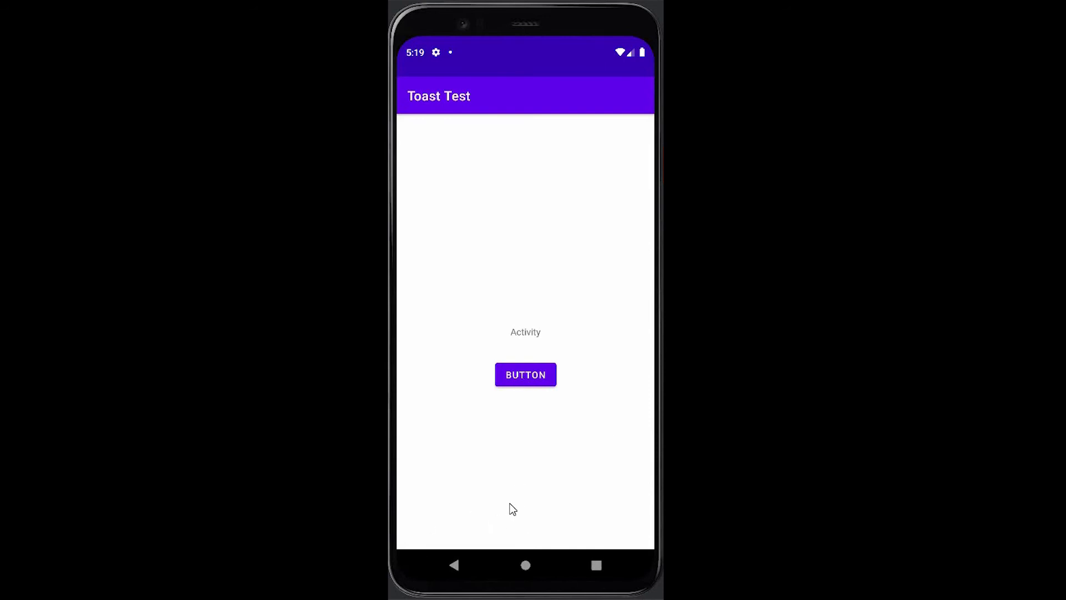
mouse_move(466, 542)
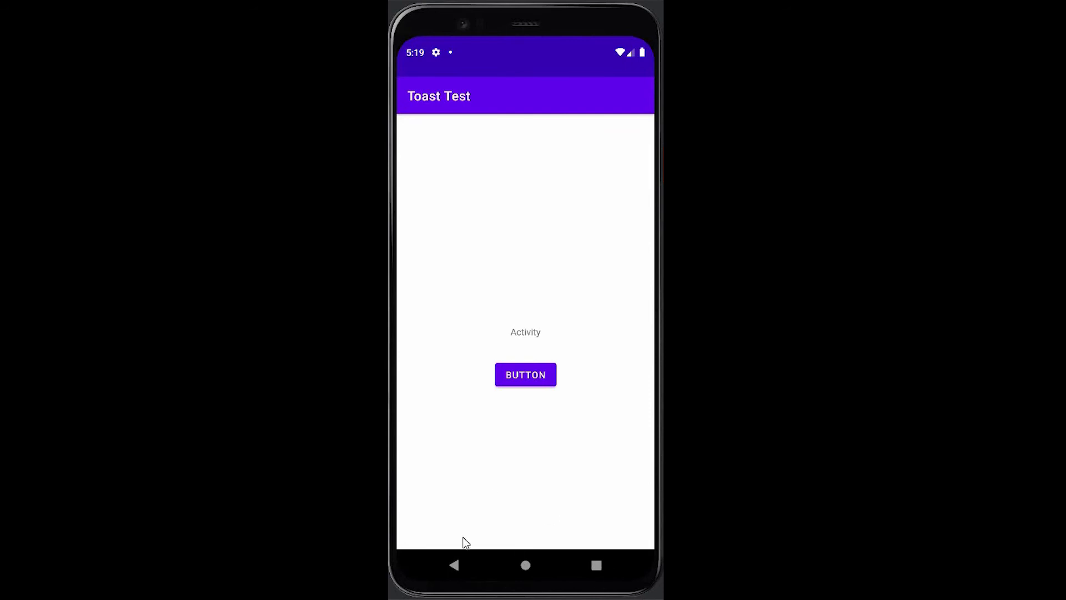
mouse_move(519, 539)
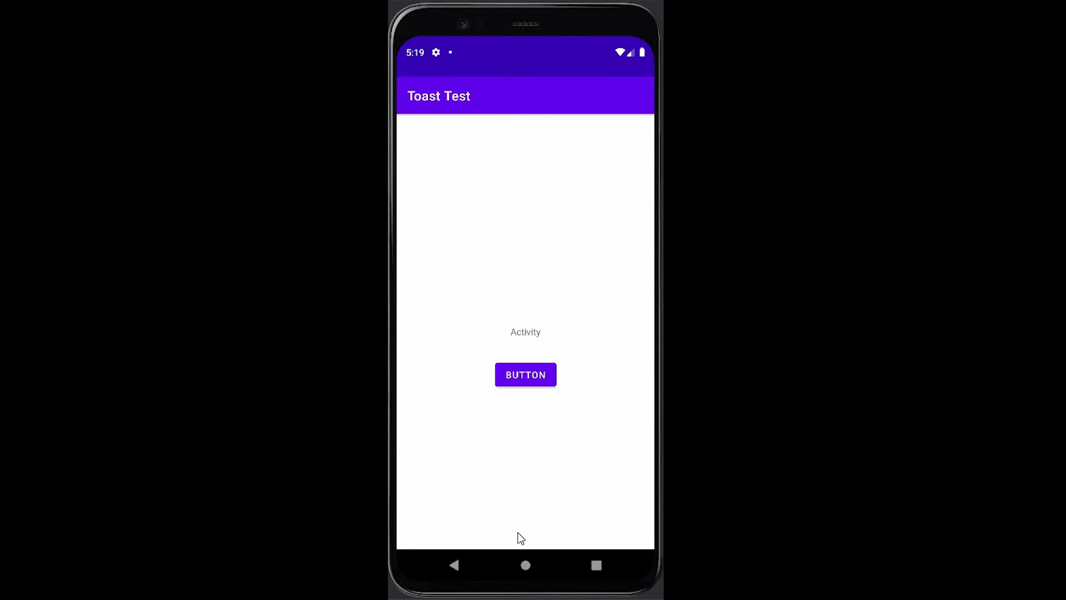
mouse_move(549, 527)
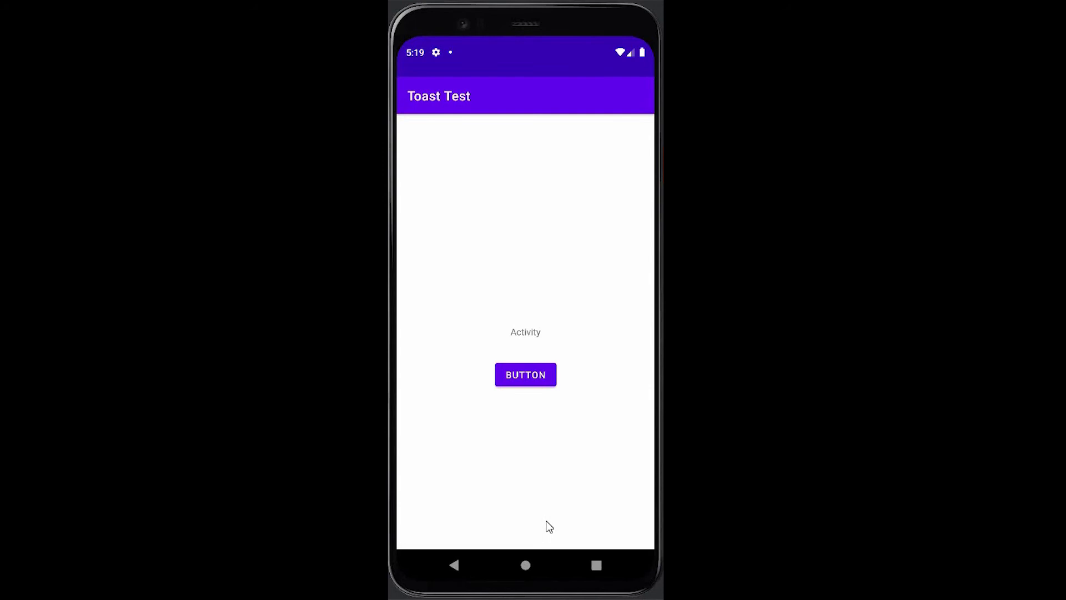
mouse_move(460, 420)
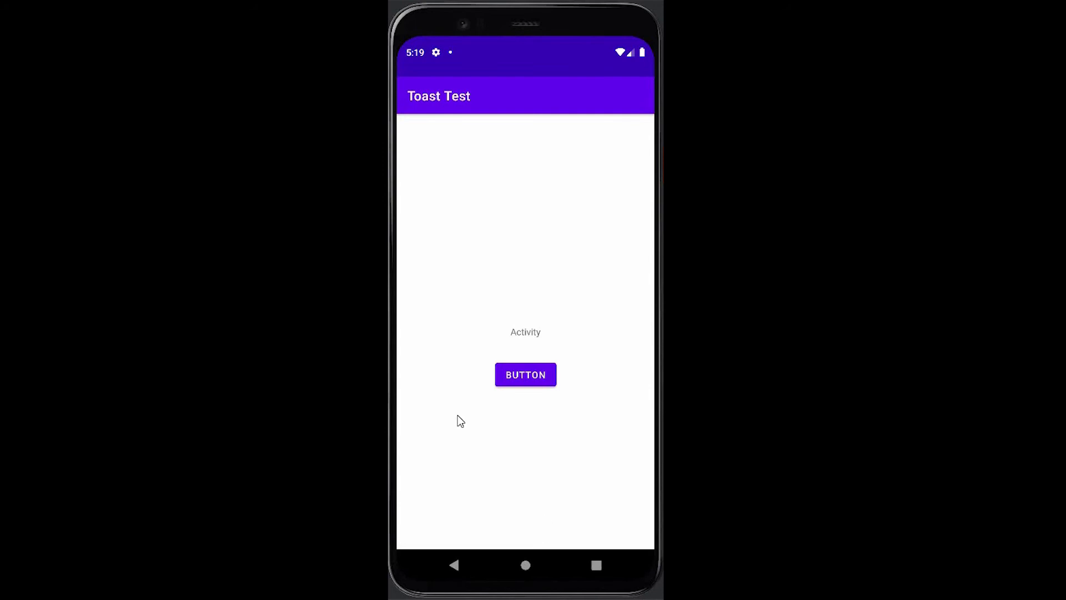
mouse_move(442, 317)
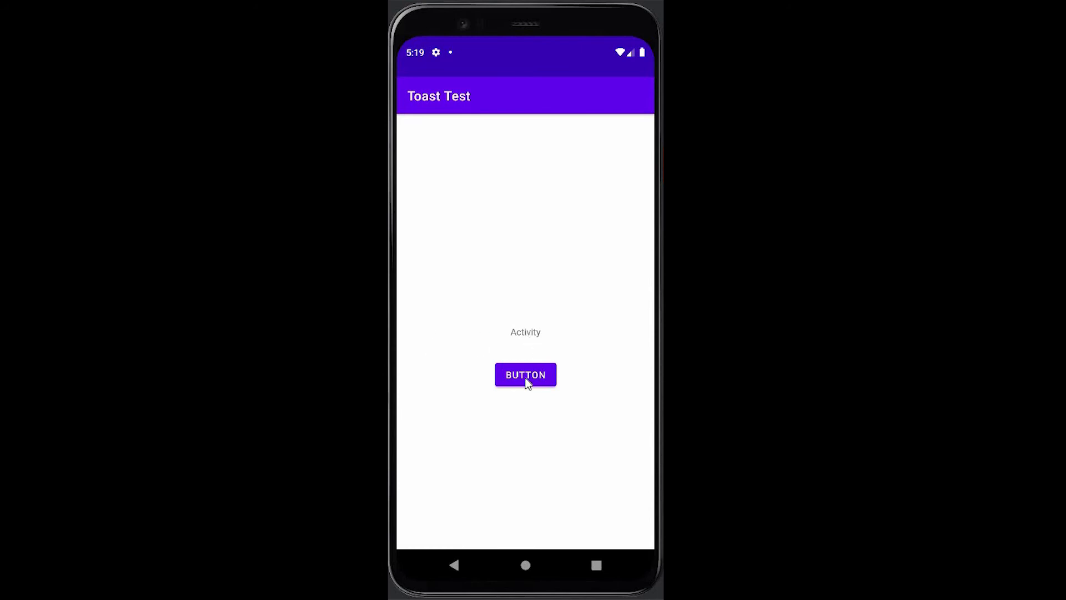
Tap BUTTON in the running Toast Test app to display the toast
left_click(525, 375)
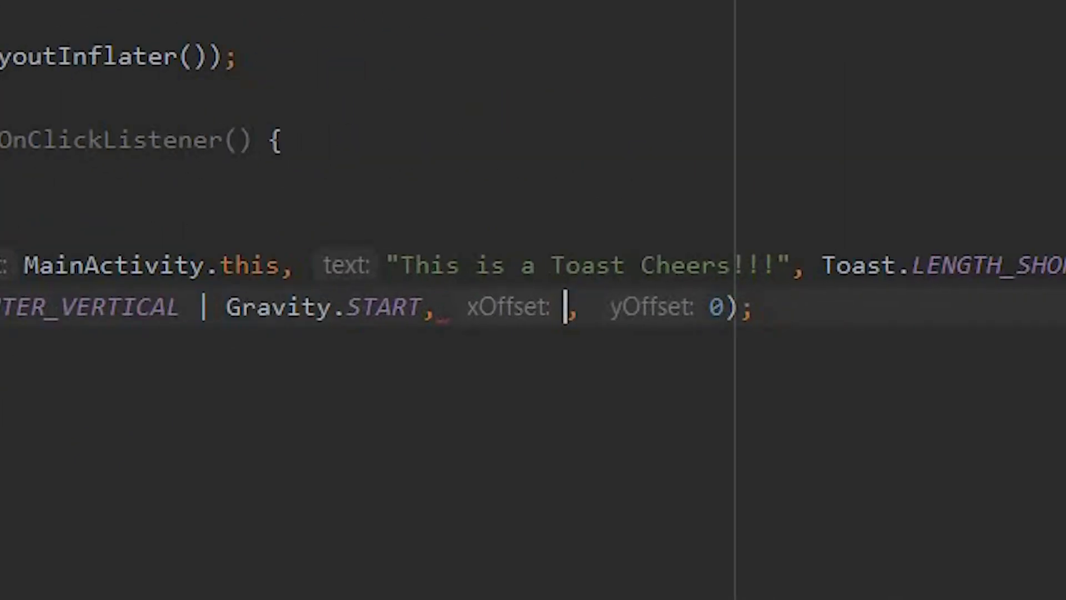
Replace the setGravity x offset 90 with 200
type("200")
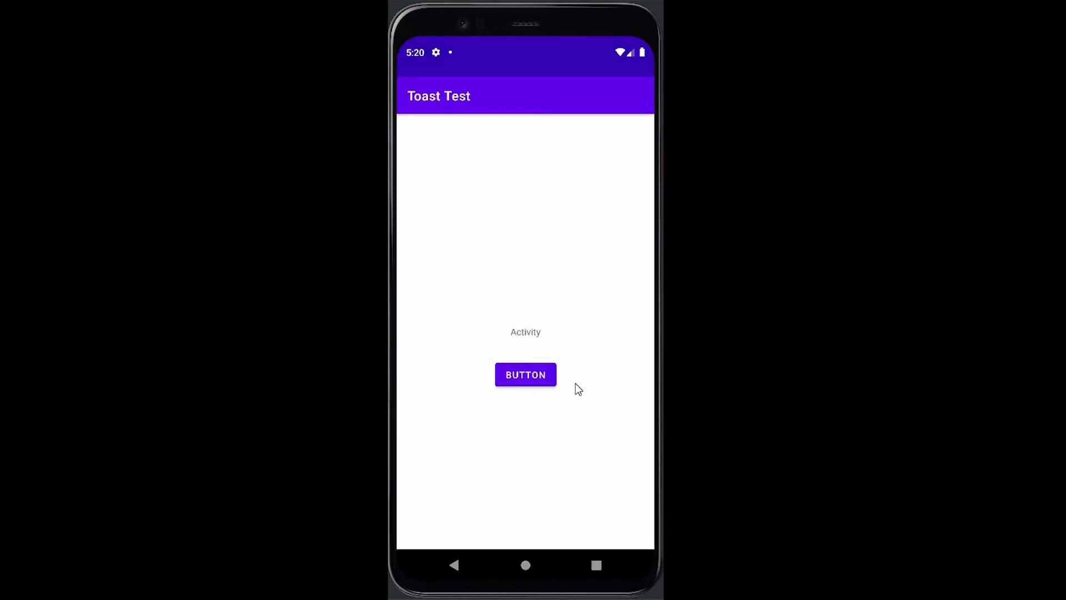
Tap BUTTON twice in the rerun app to check the toast's new position
left_click(525, 375)
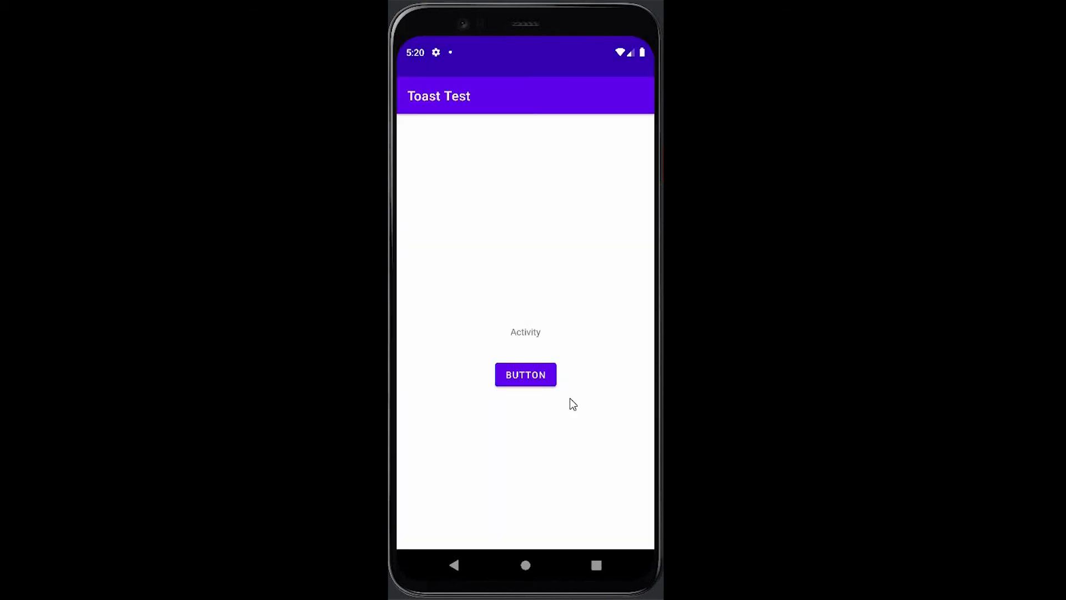
left_click(525, 375)
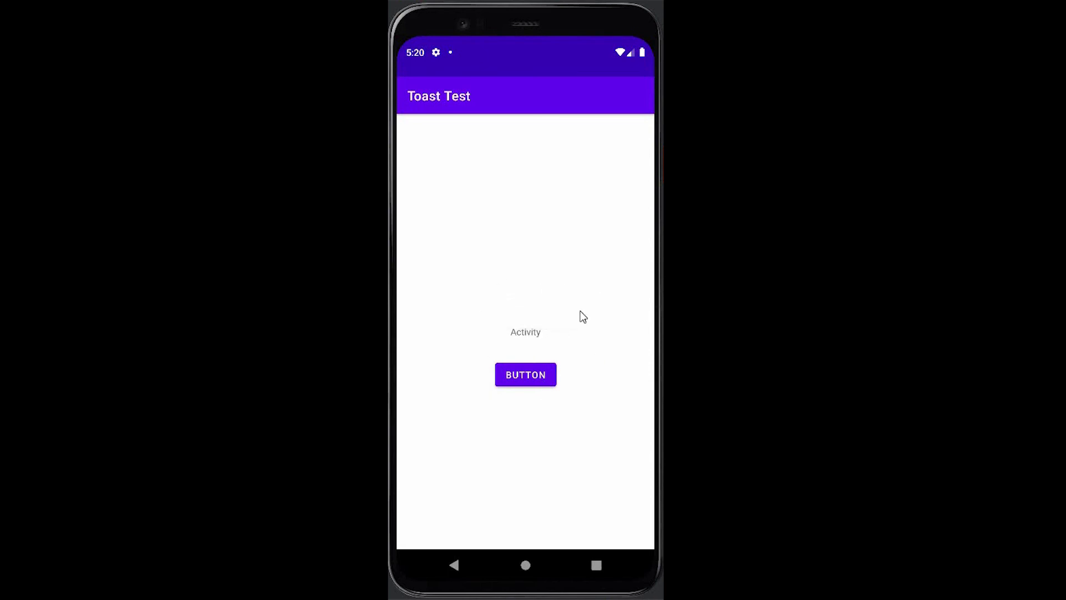
mouse_move(658, 268)
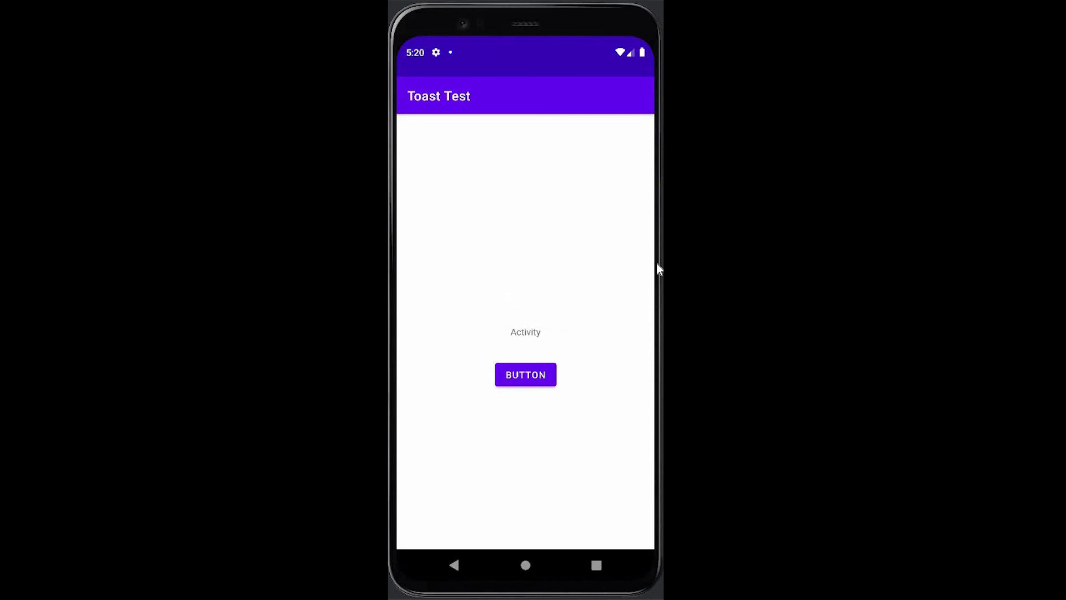